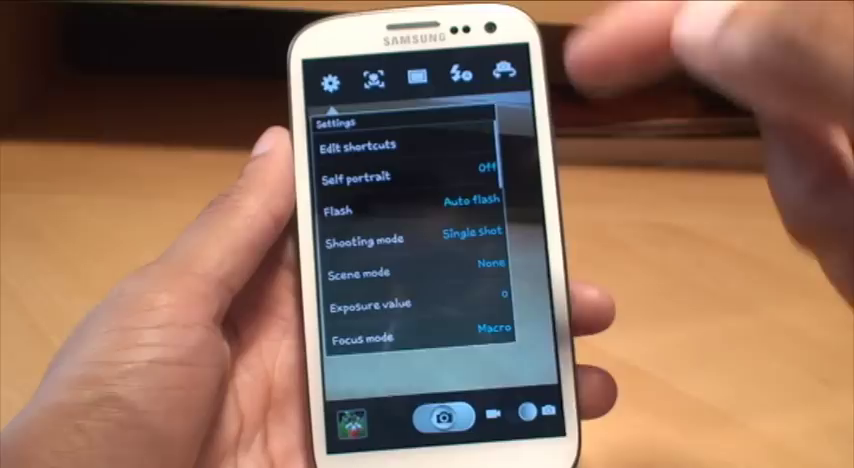
Scroll the Camera settings list and open the Storage option, currently Phone.
{"action": "scroll", "scroll_direction": "down", "scroll_amount": 3}
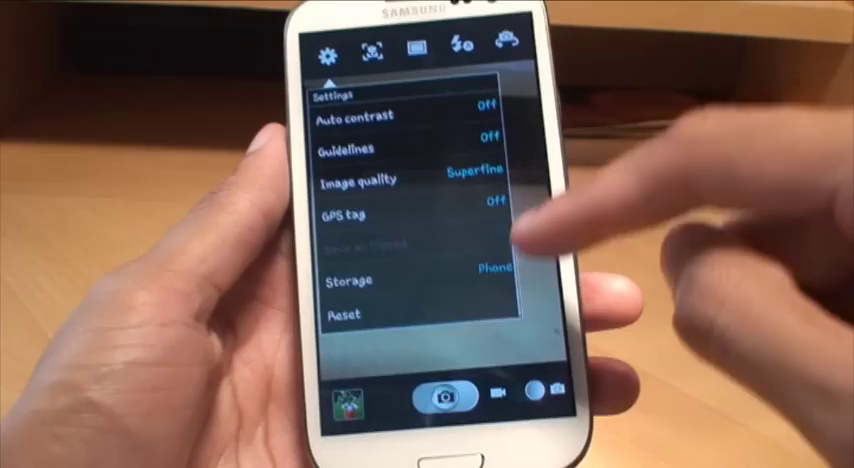
{"action": "left_click", "coordinate": [370, 283]}
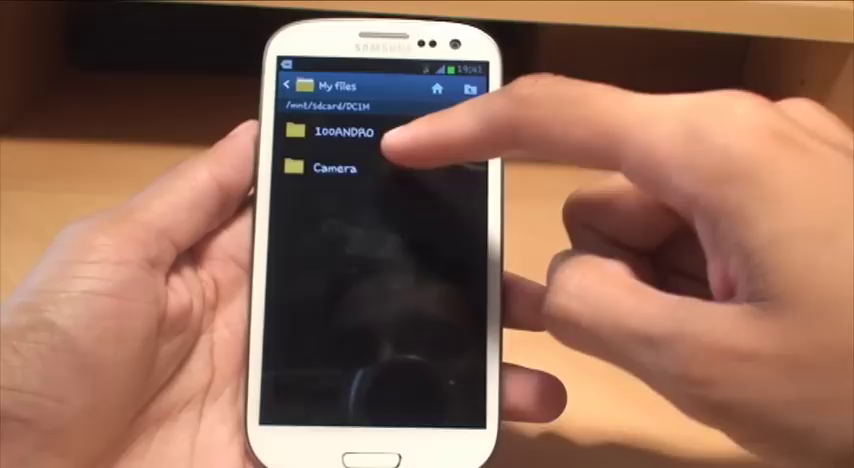
Open the Camera folder inside the phone's DCIM directory.
{"action": "left_click", "coordinate": [323, 167]}
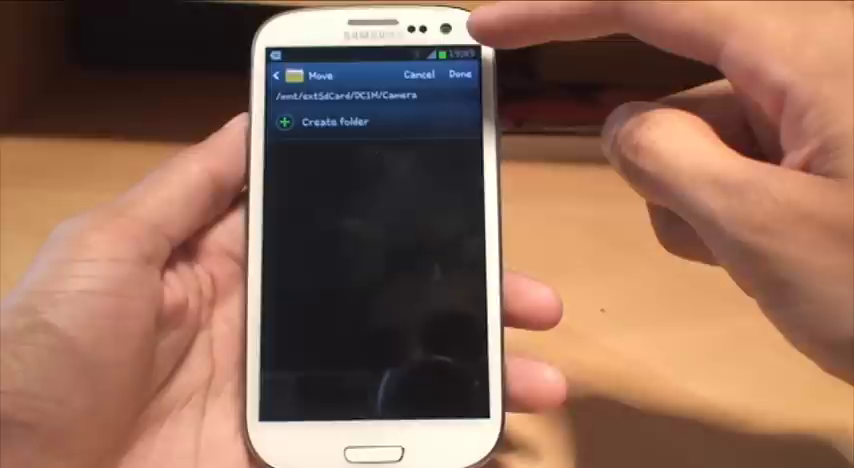
Confirm the move into extSdCard/DCIM/Camera with Done and browse the 13 moved photos.
{"action": "left_click", "coordinate": [459, 77]}
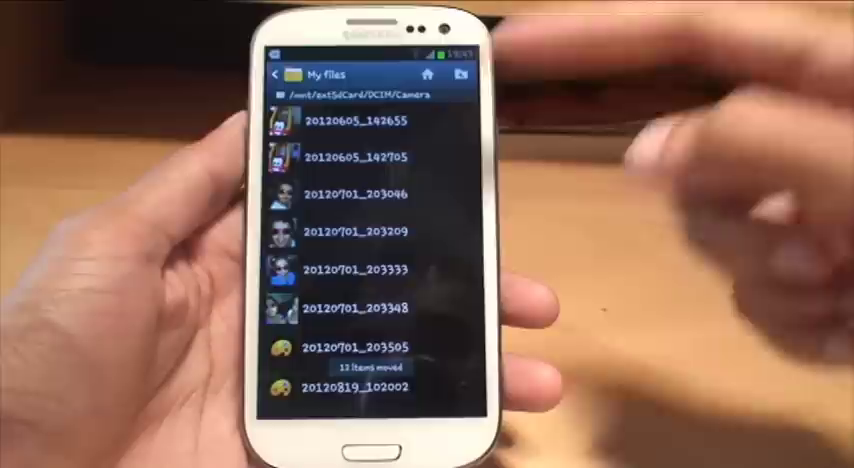
{"action": "scroll", "scroll_direction": "down", "scroll_amount": 3}
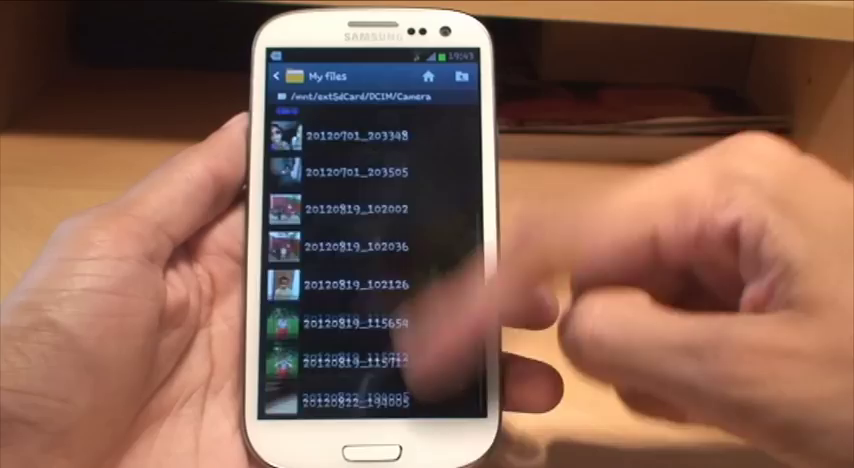